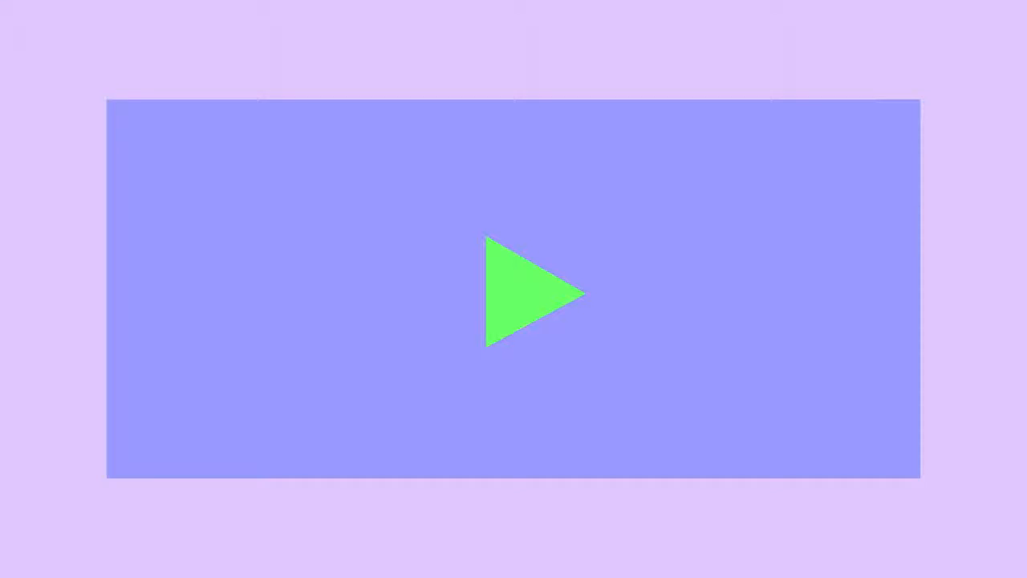
Start the blood components animation until the labeled blood sample bag scene appears.
left_click(529, 293)
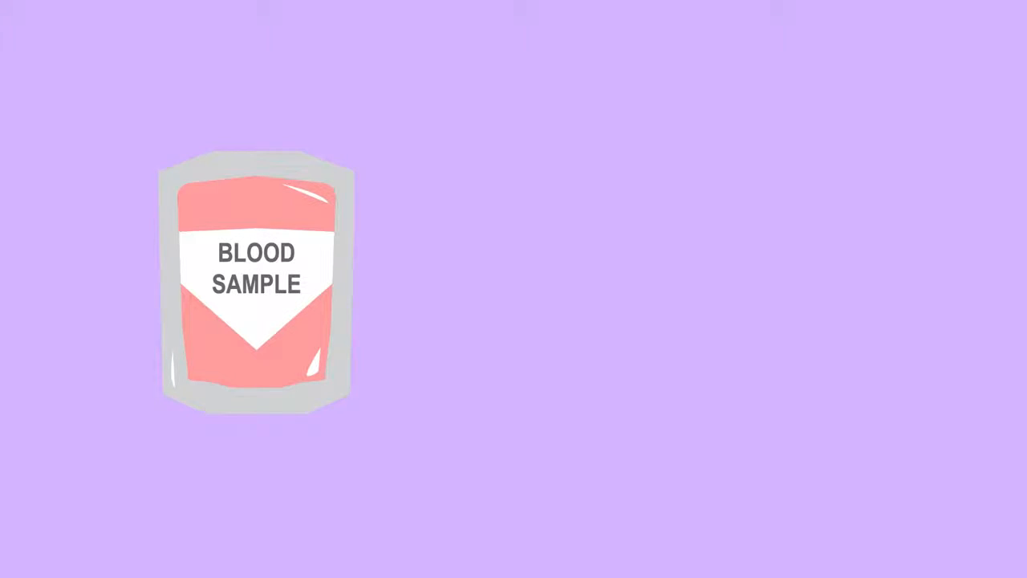